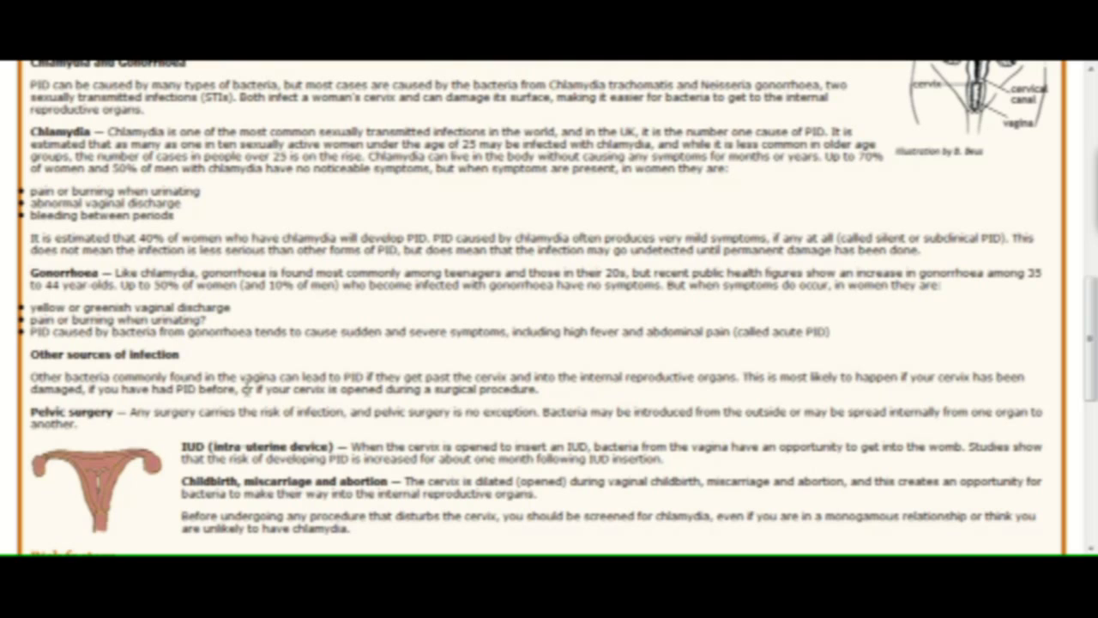
mouse_move(585, 203)
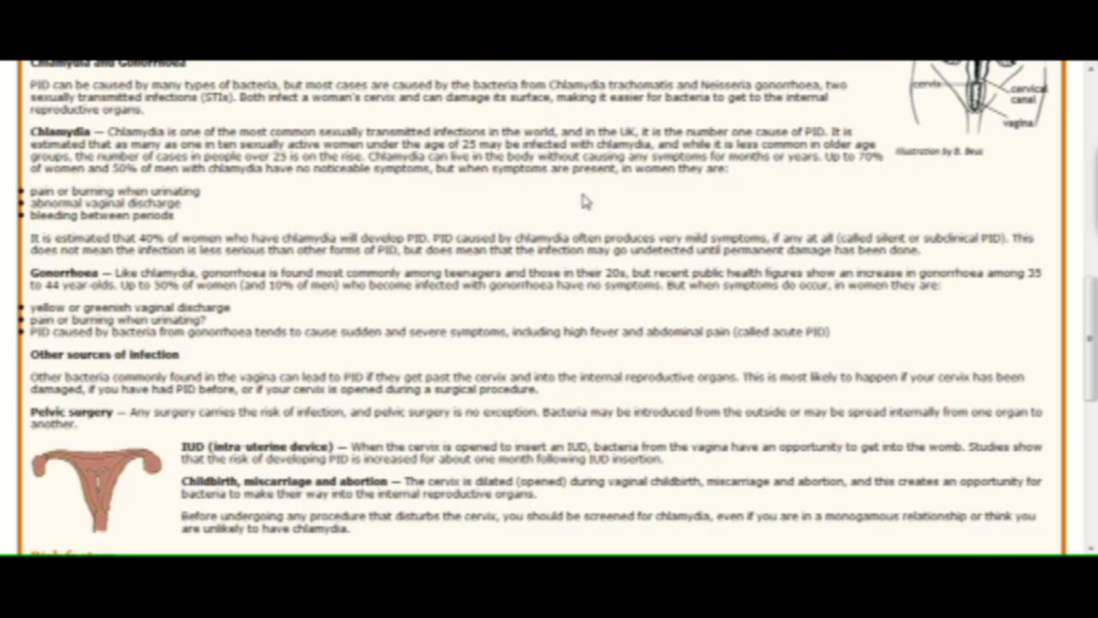
mouse_move(360, 348)
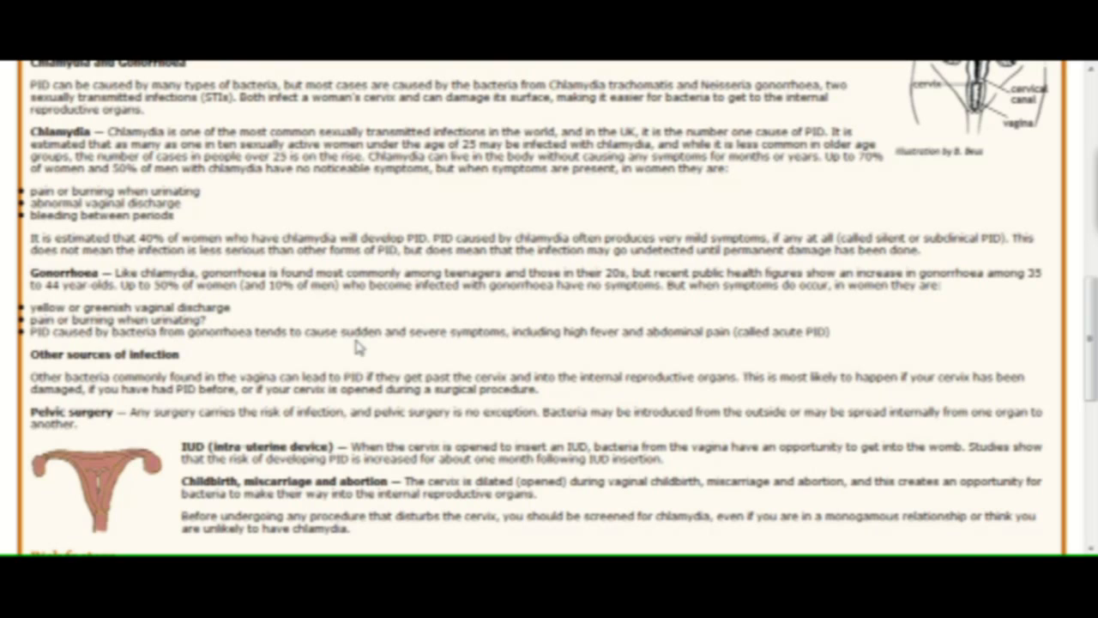
mouse_move(363, 357)
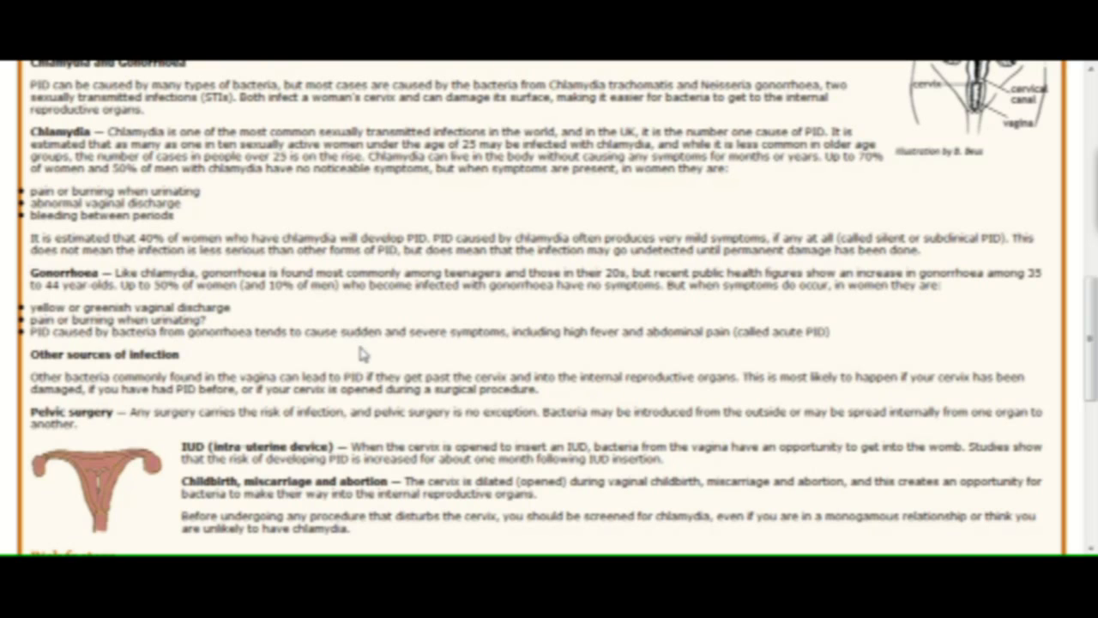
mouse_move(379, 372)
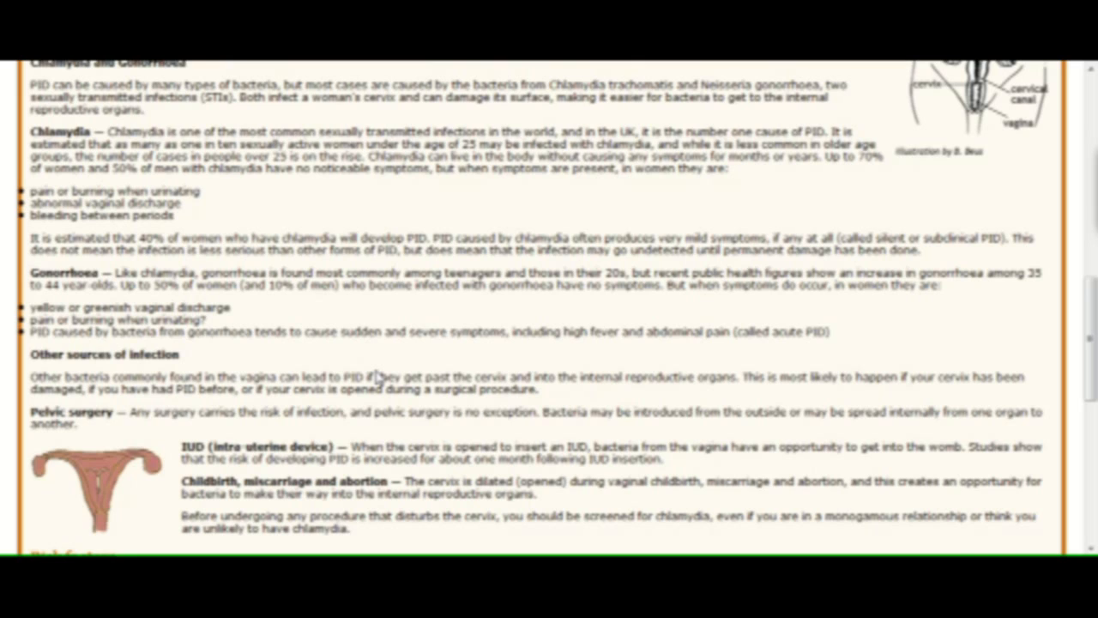
mouse_move(385, 371)
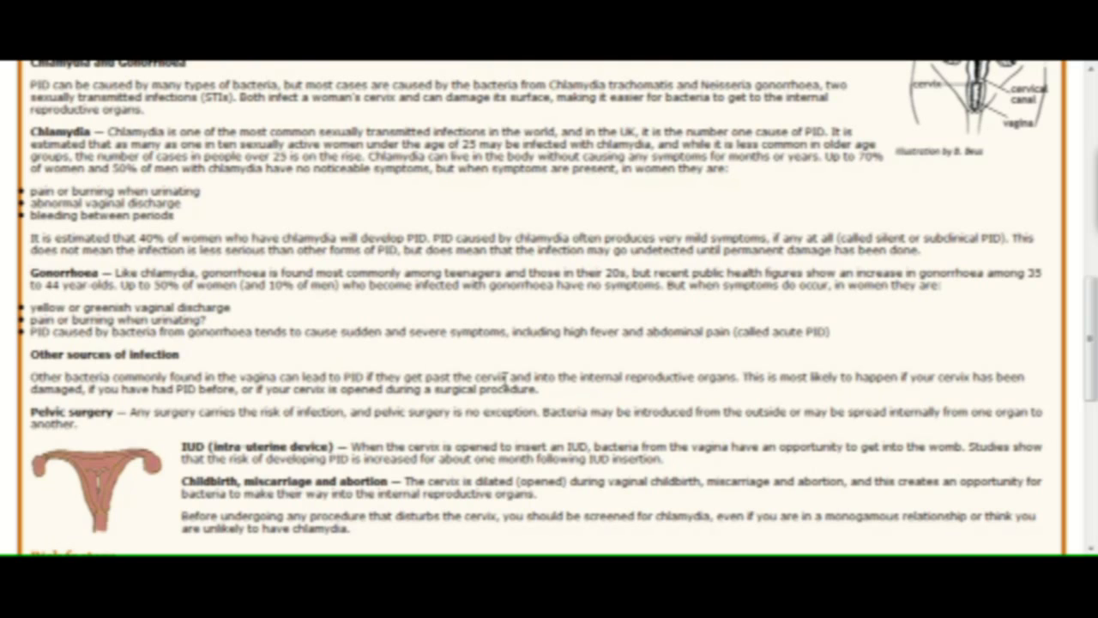
mouse_move(495, 392)
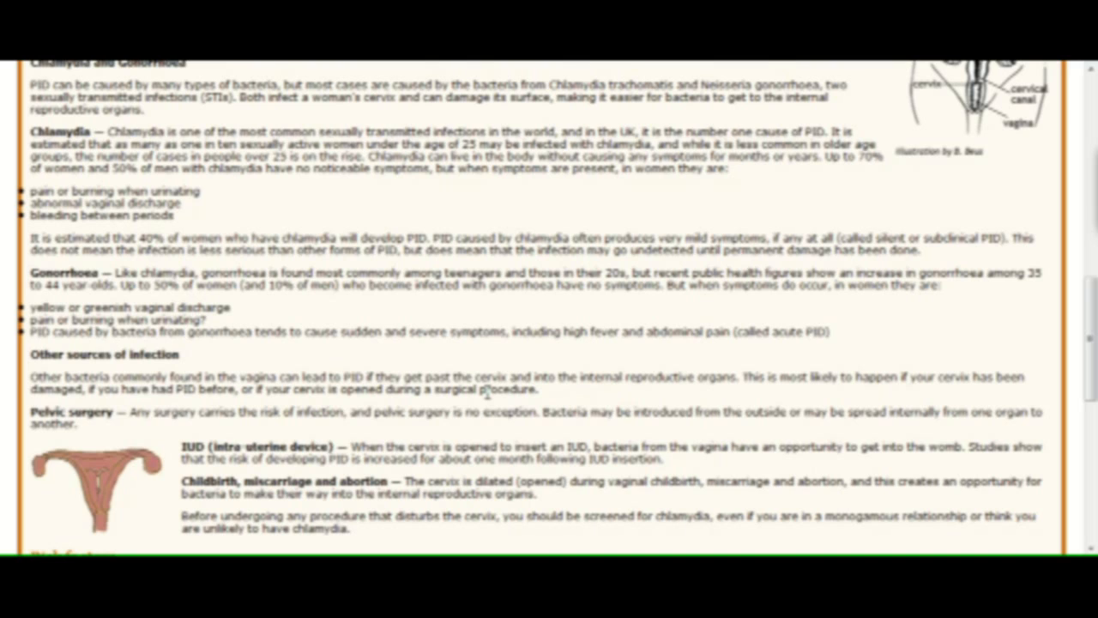